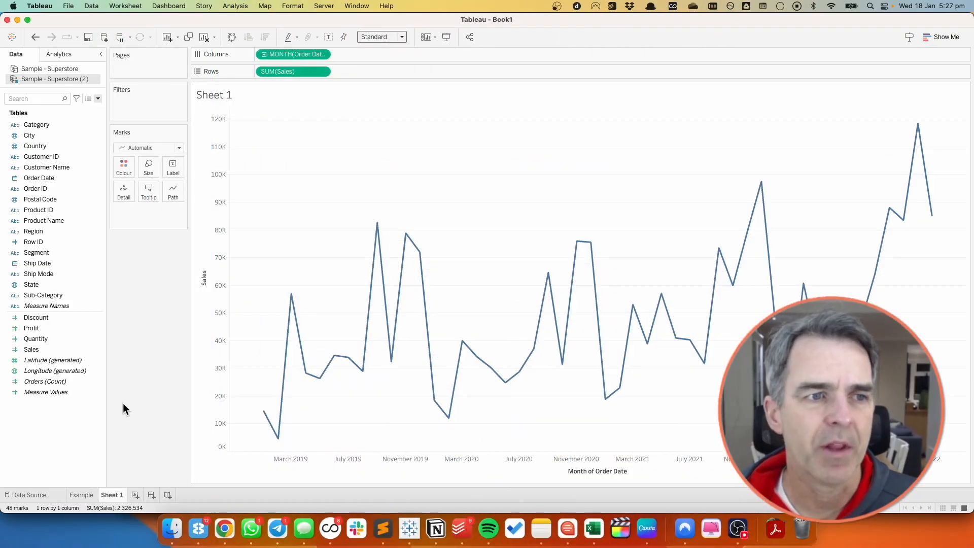
Step: Create a custom date Month at monthly detail from Order Date and place it on Columns
left_click(39, 179)
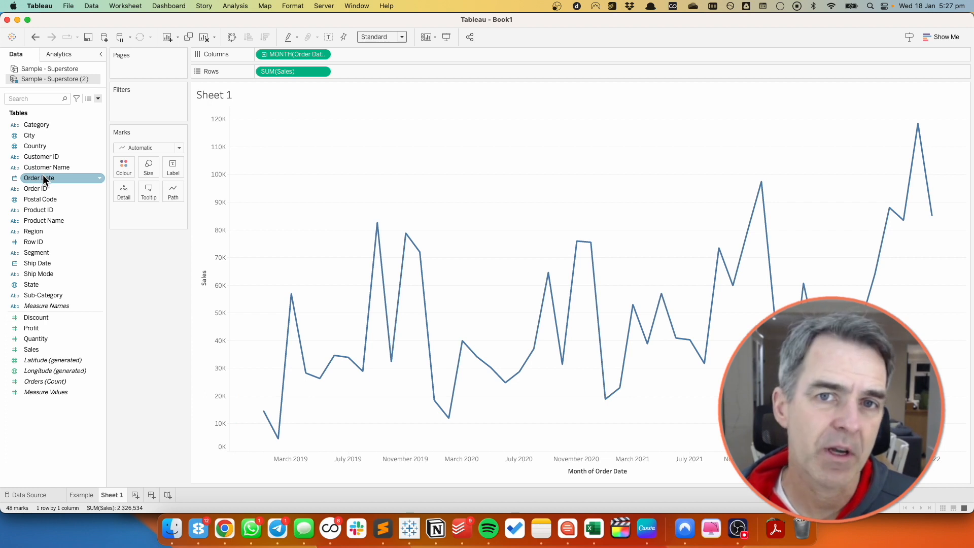
right_click(38, 179)
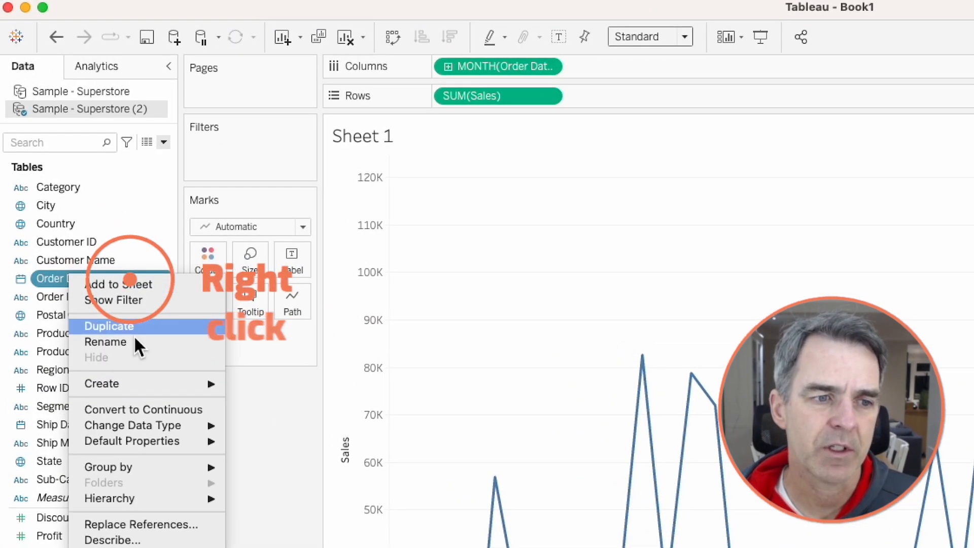
mouse_move(101, 384)
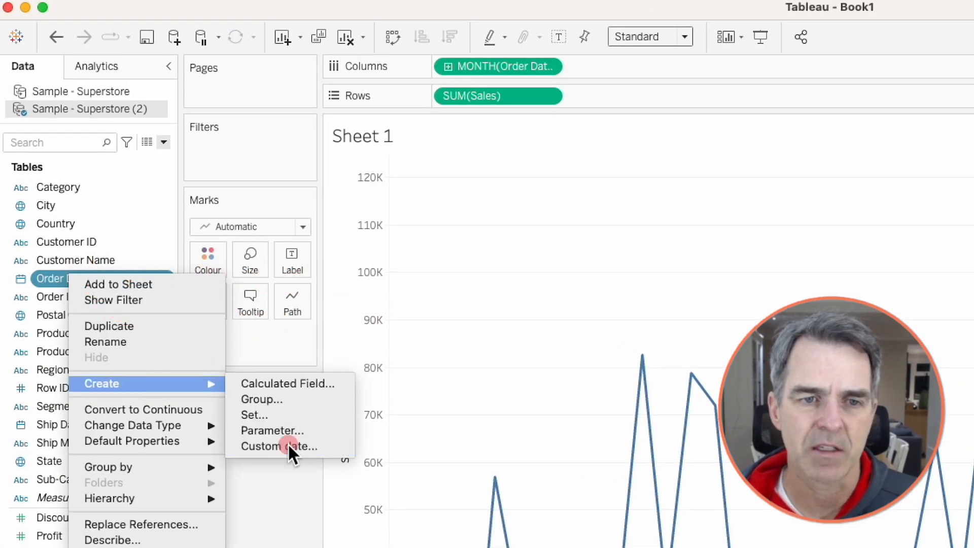
left_click(279, 447)
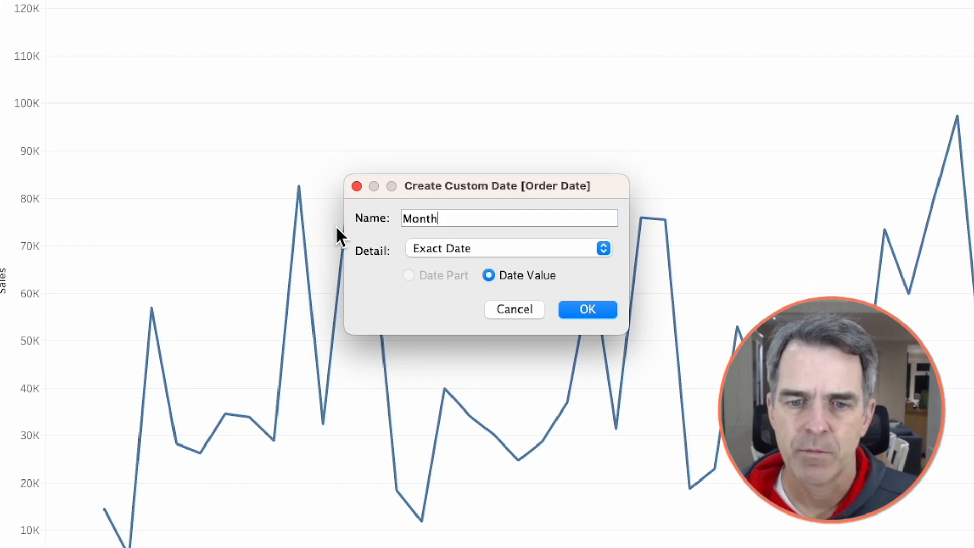
left_click(509, 248)
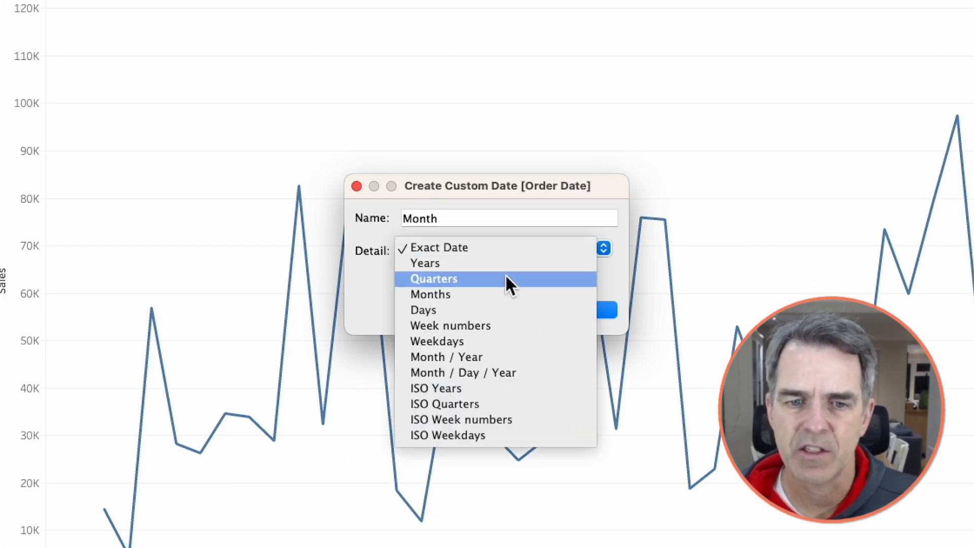
left_click(430, 294)
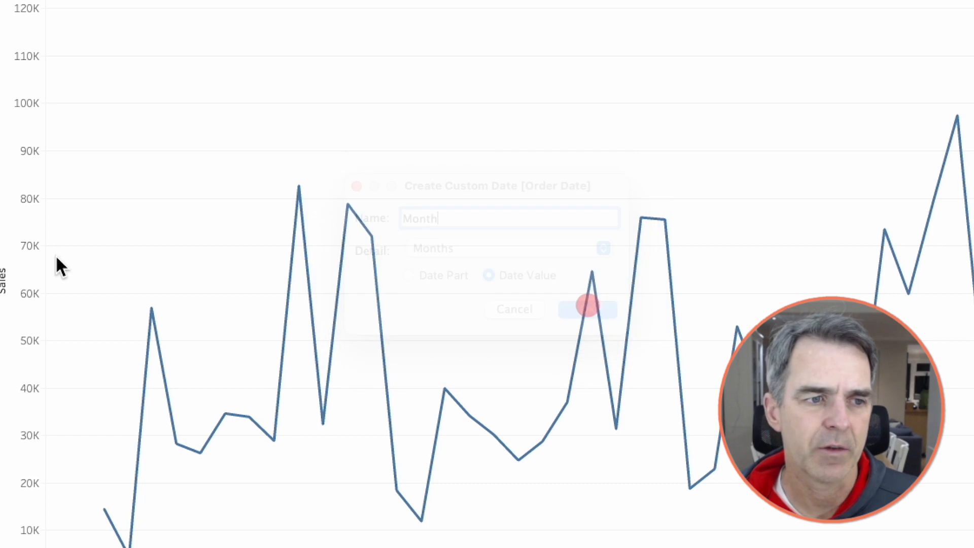
left_click(587, 308)
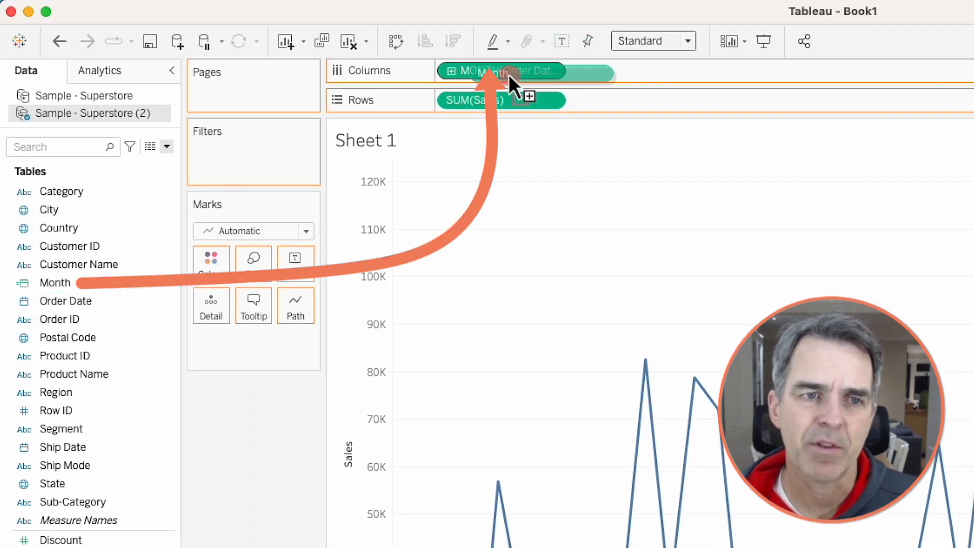
Step: Create Month Set from the Month field with all 48 months unchecked
right_click(55, 283)
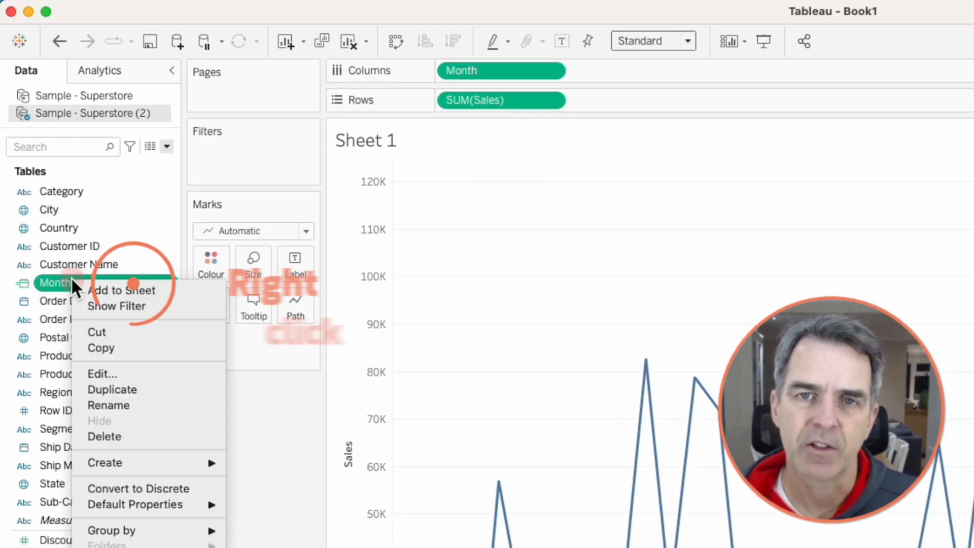
mouse_move(104, 462)
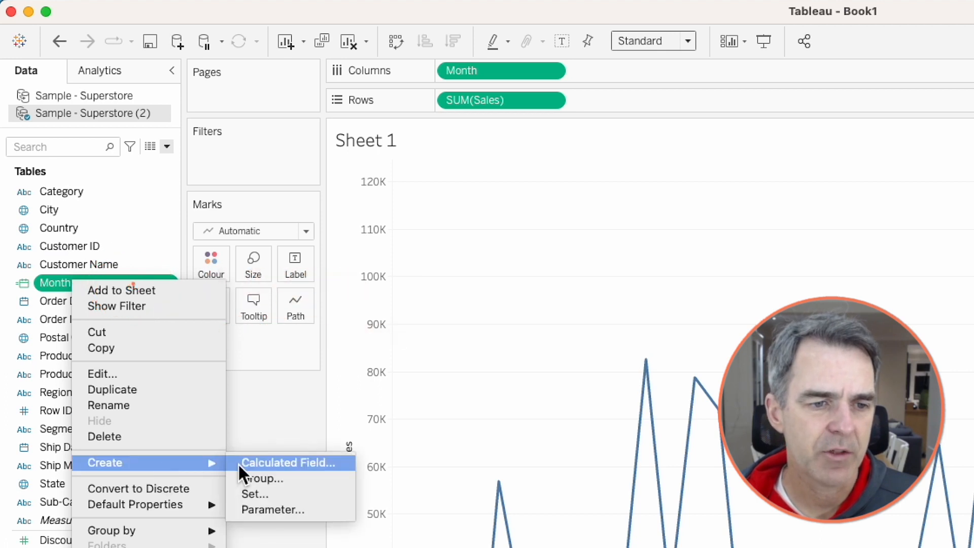
left_click(254, 494)
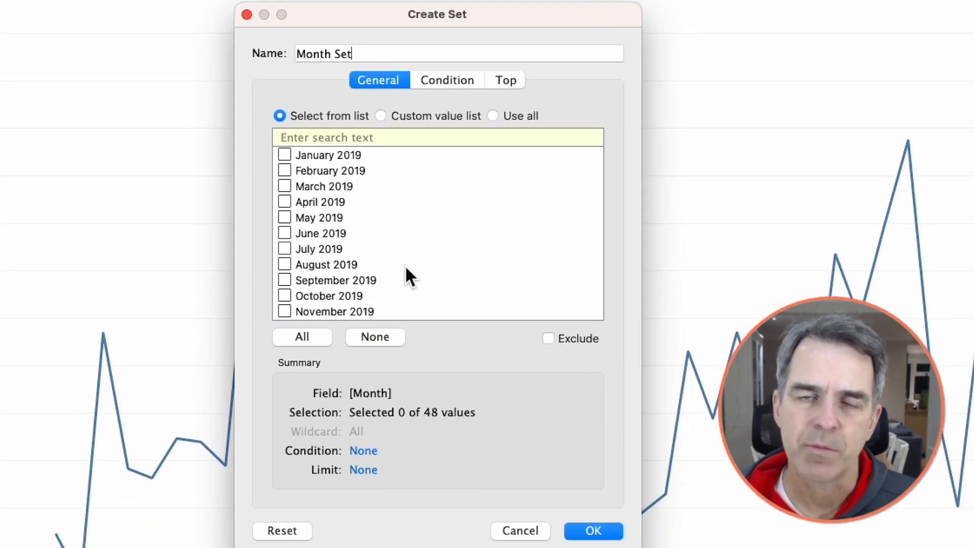
mouse_move(308, 174)
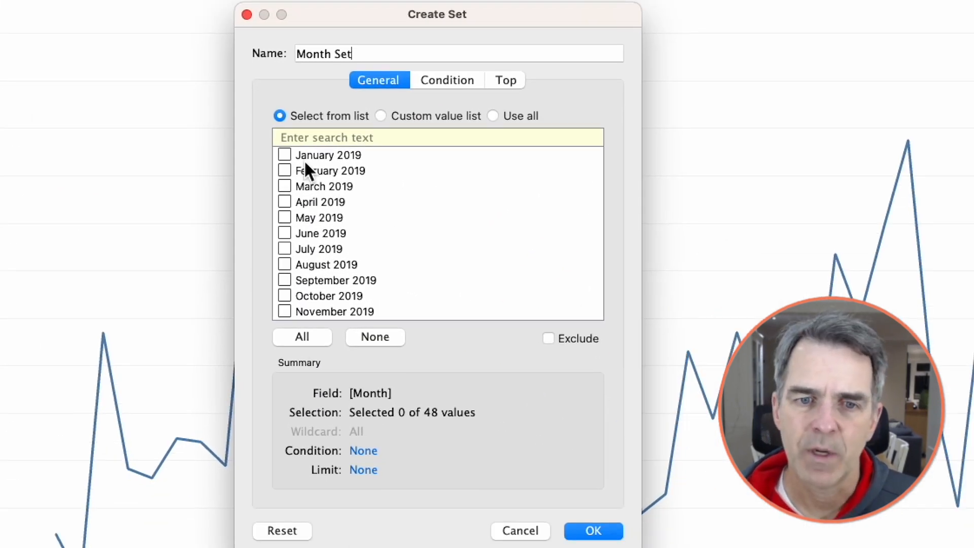
mouse_move(367, 170)
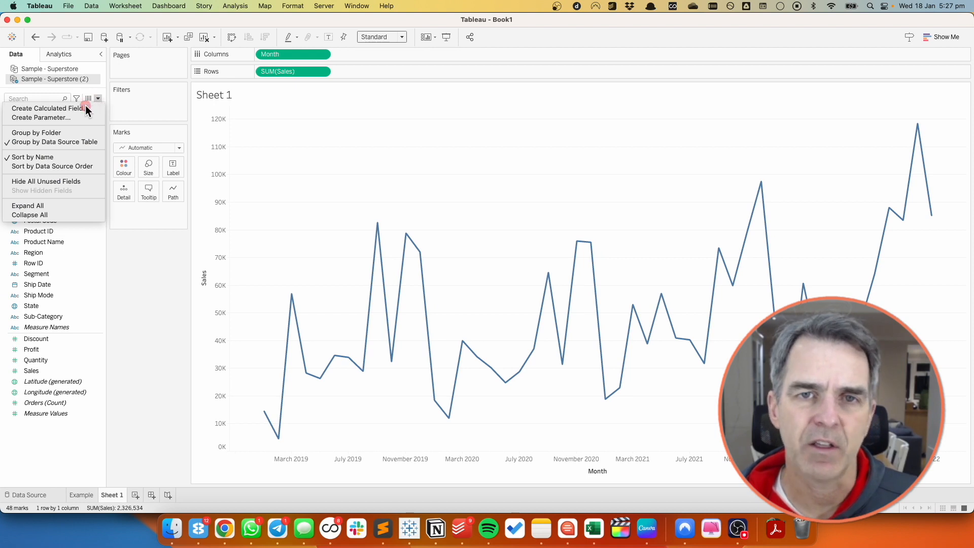
Step: Create calculated field Min Month: { MIN(IF [Month Set] THEN [Month] END) }
left_click(46, 109)
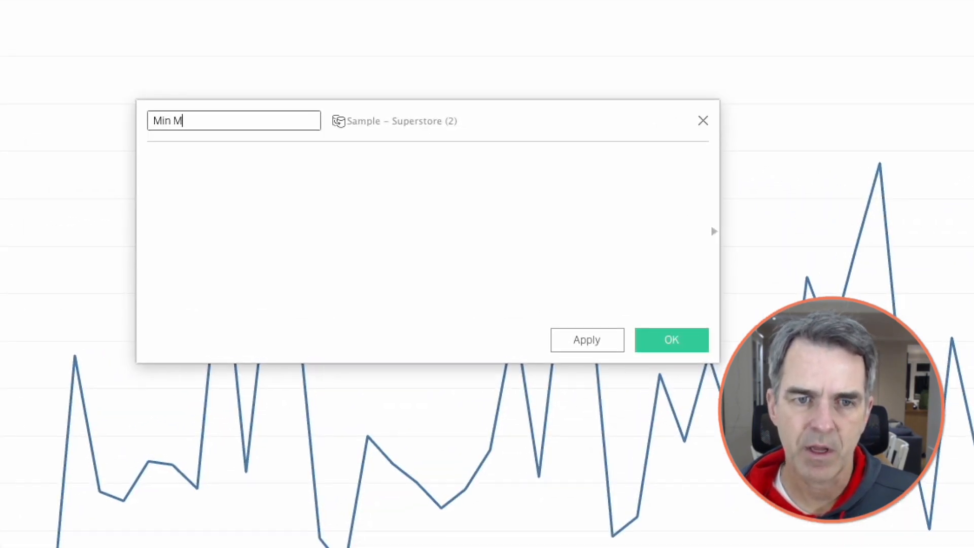
type("min")
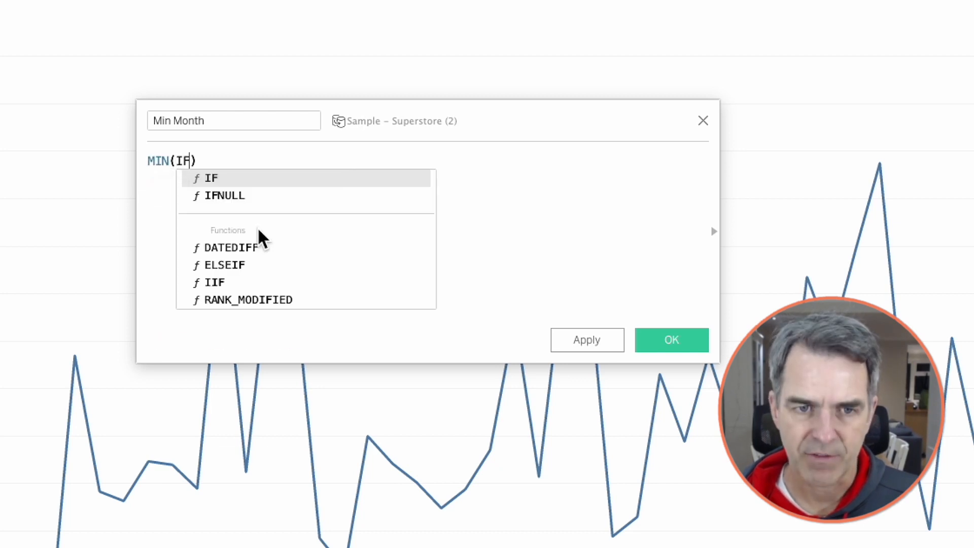
type("mon")
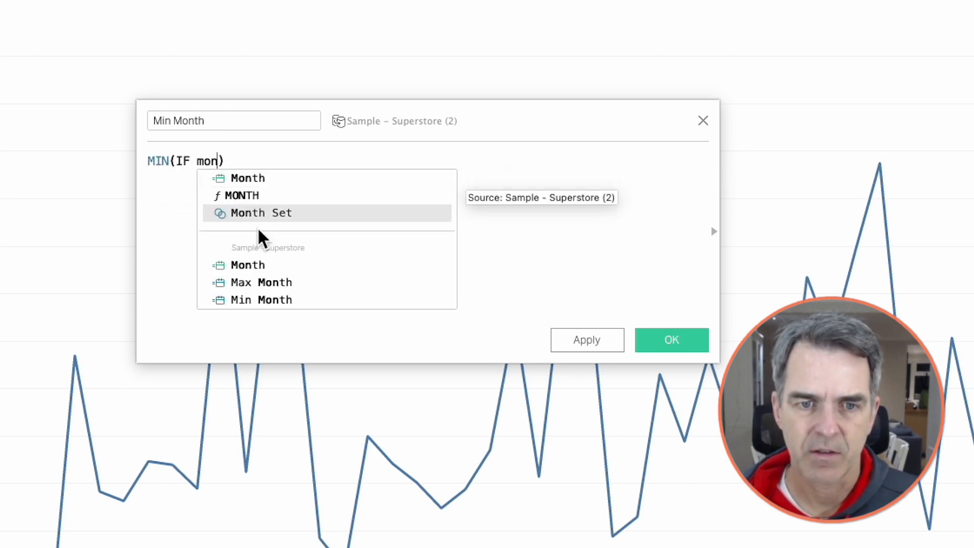
left_click(261, 213)
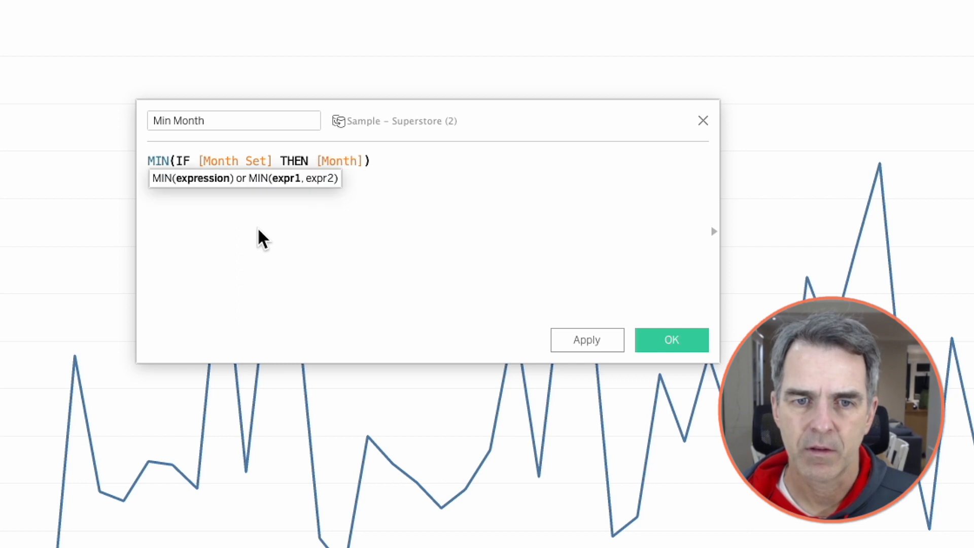
type("END")
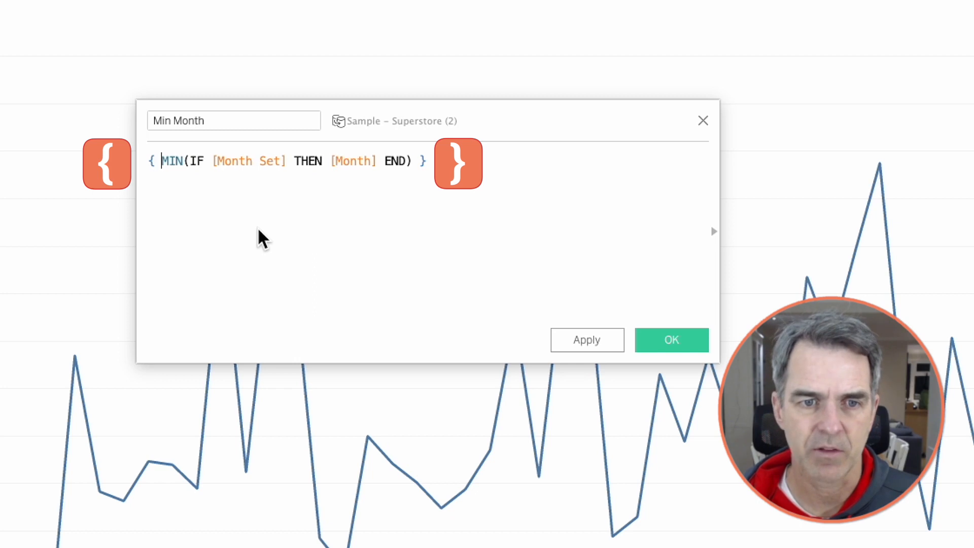
left_click(671, 340)
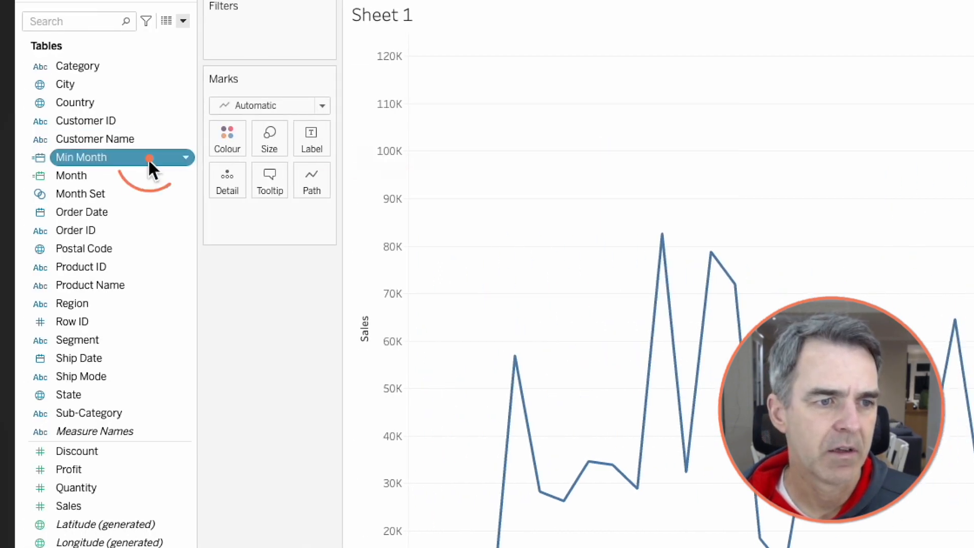
Step: Duplicate Min Month as Max Month, swapping MIN for MAX in the formula
right_click(81, 157)
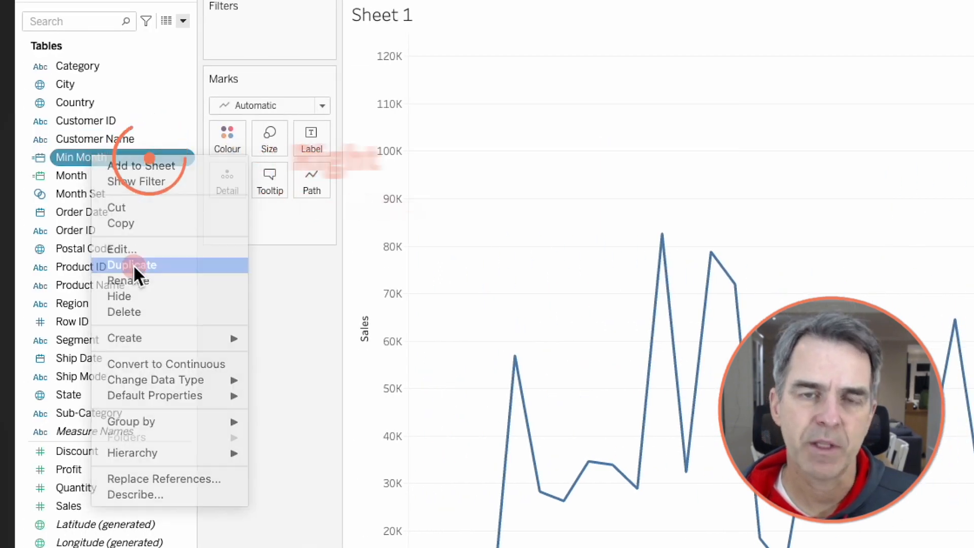
left_click(131, 265)
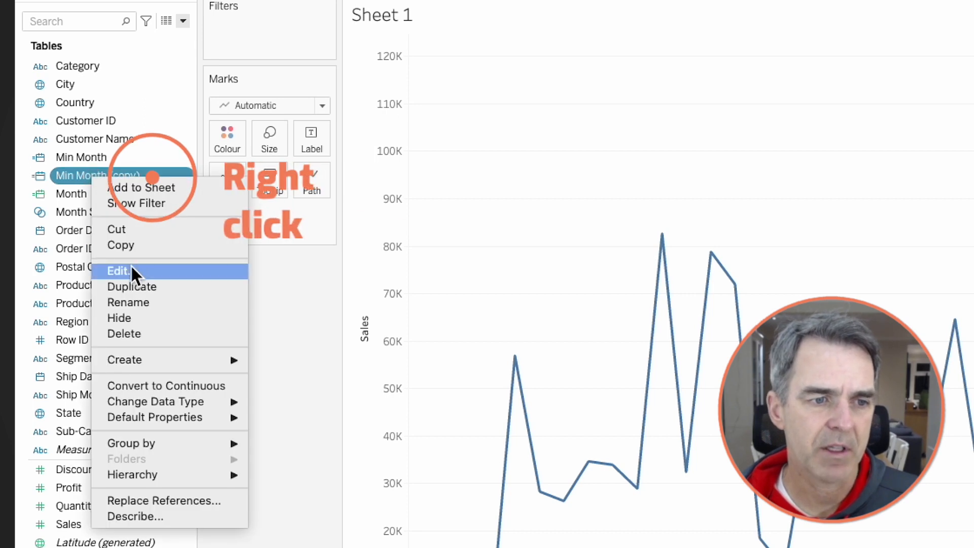
left_click(118, 271)
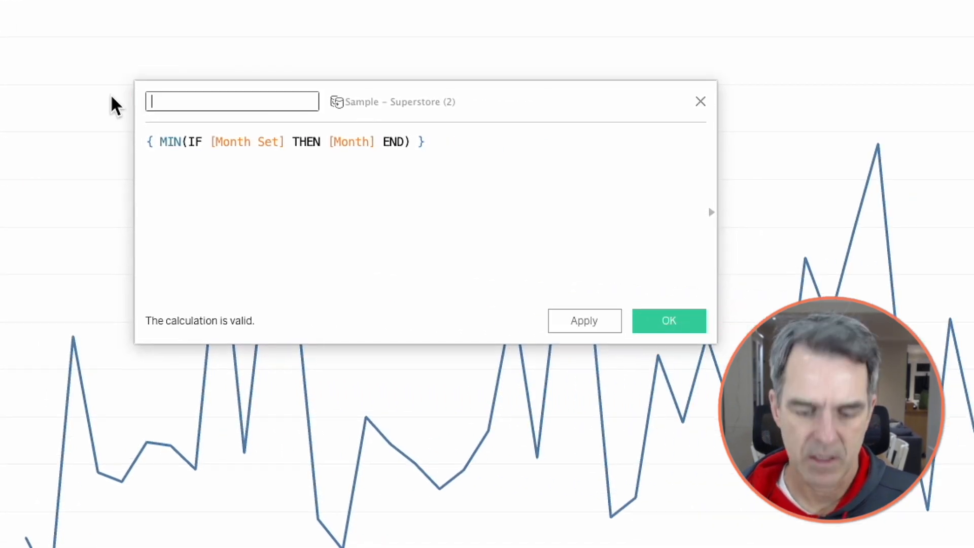
type("Max Month")
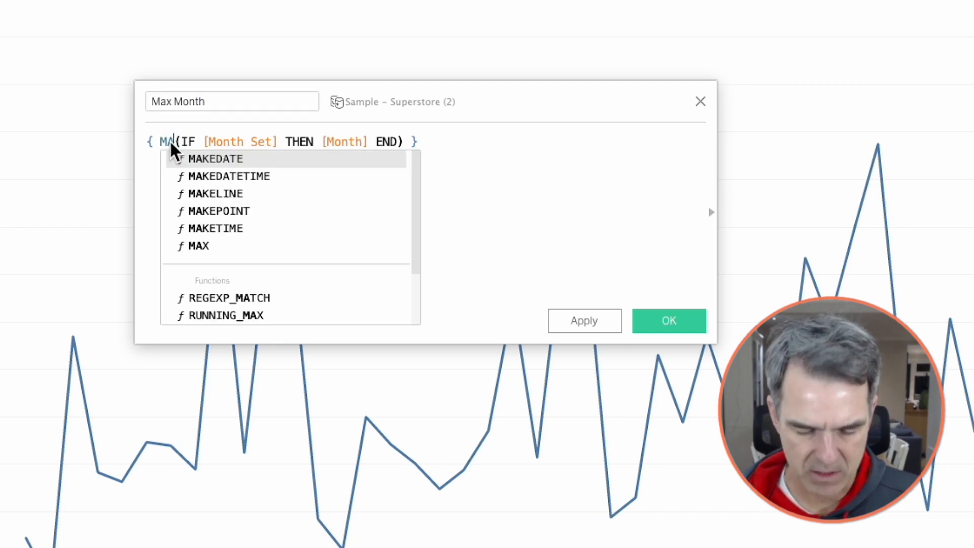
left_click(669, 320)
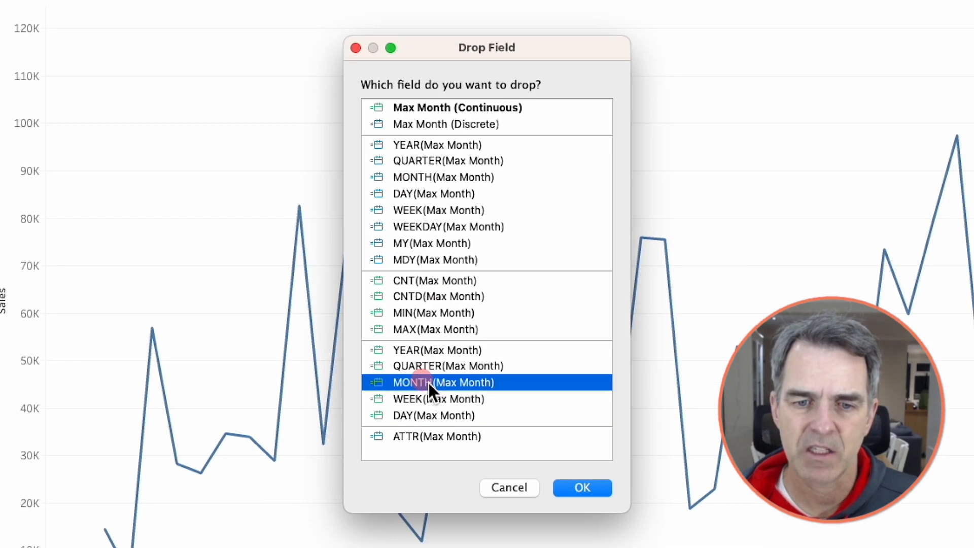
Step: Add Max Month and Min Month at month level to the marks' Detail
left_click(581, 488)
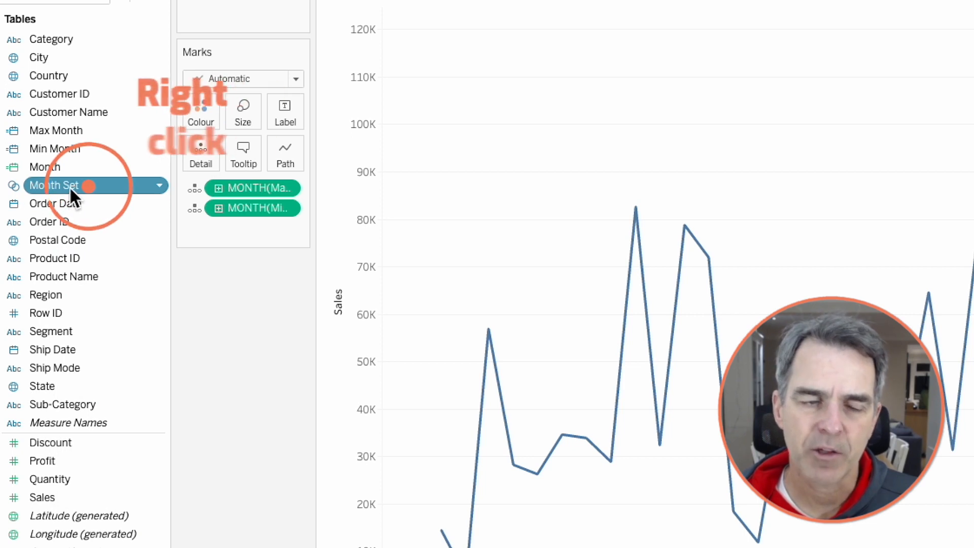
right_click(55, 185)
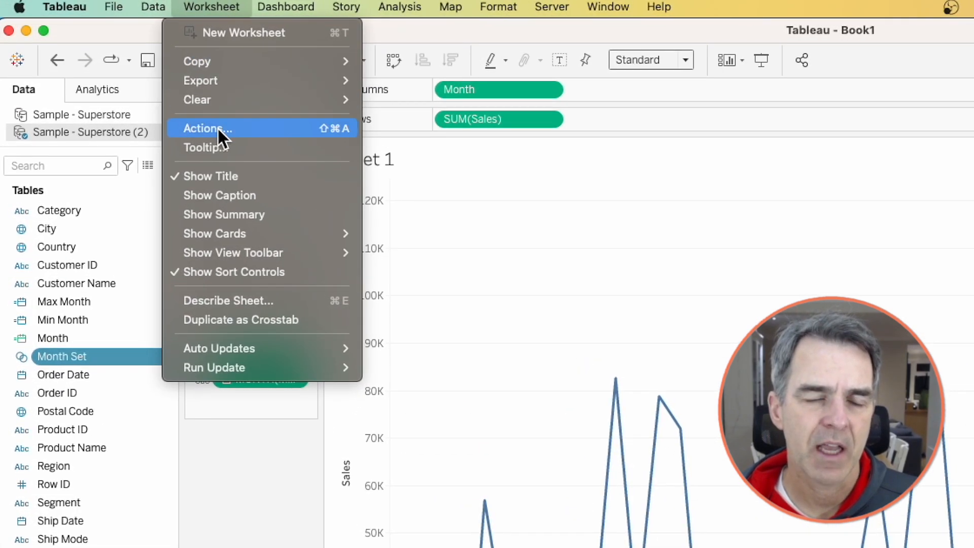
Step: Add a set action 'Update MOnths Set' on Select targeting Month Set
left_click(207, 129)
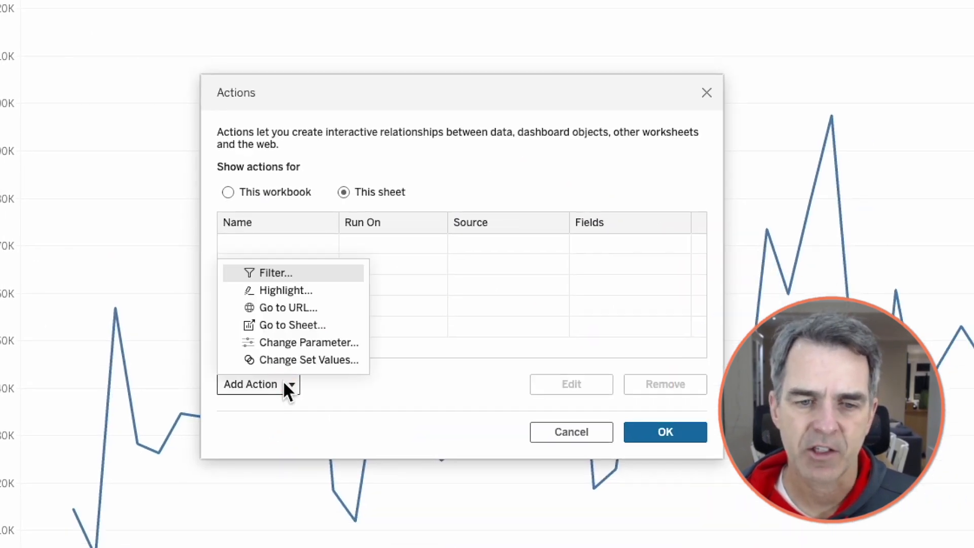
left_click(309, 359)
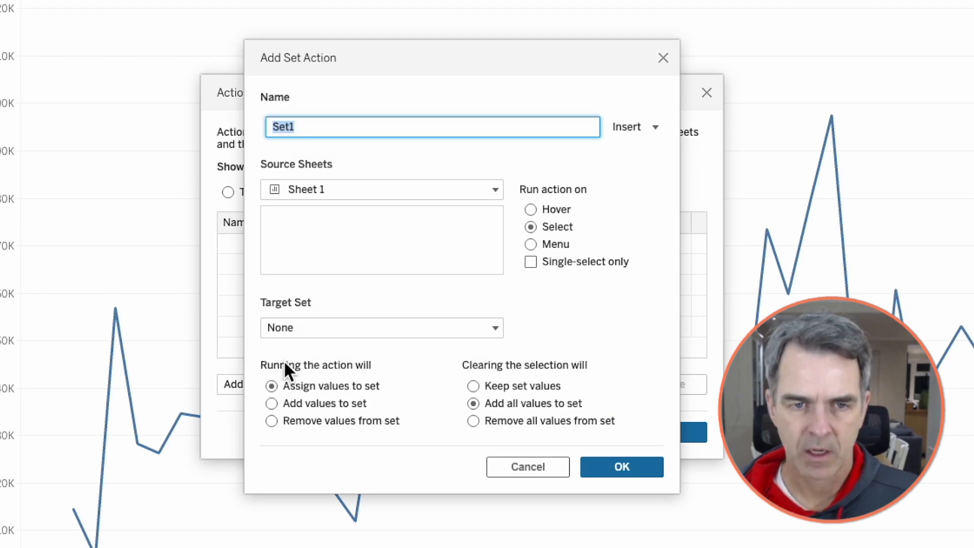
type("Update MOnths")
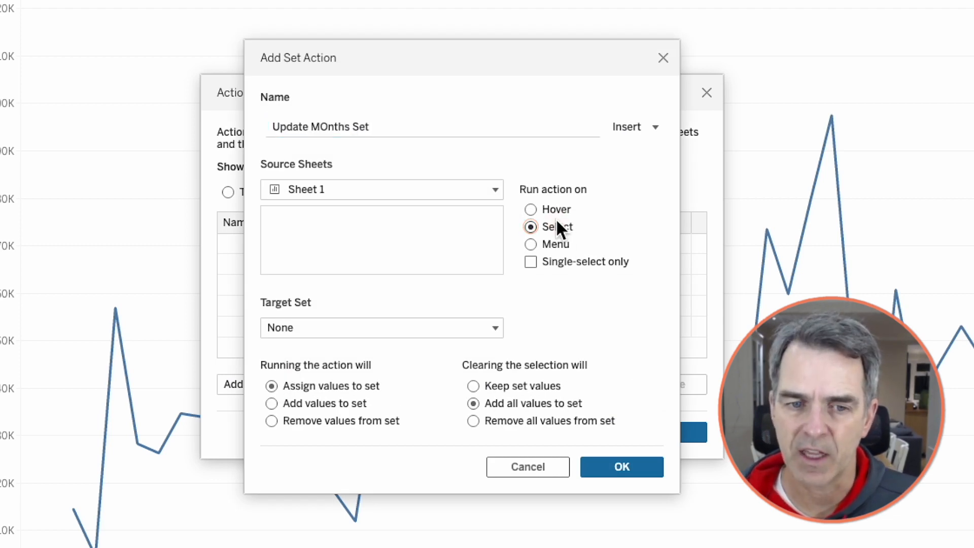
left_click(381, 327)
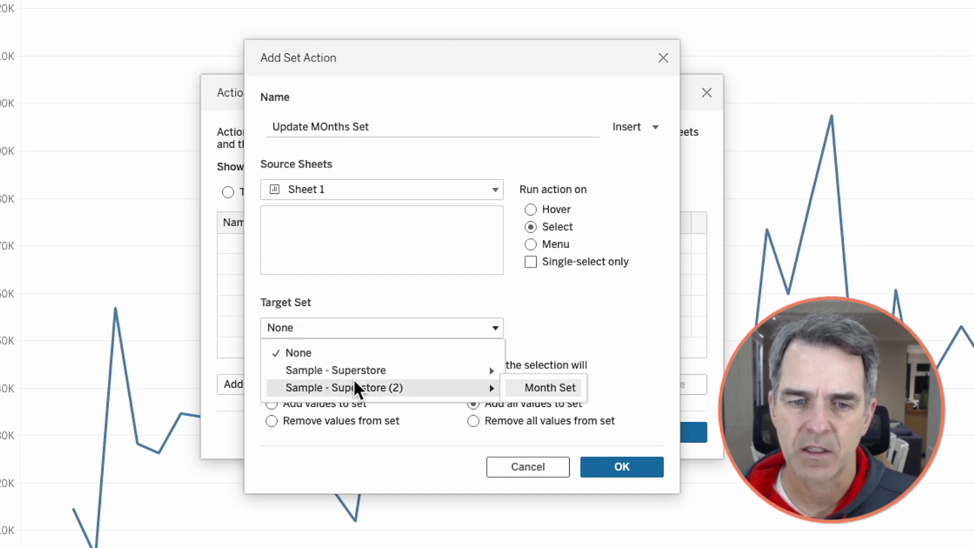
left_click(548, 387)
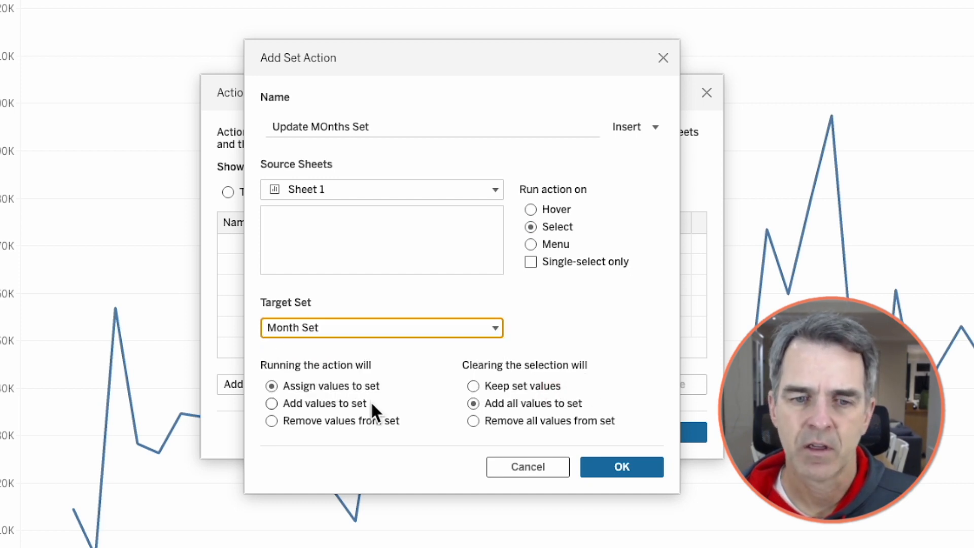
Step: Keep set values when the selection clears and confirm the action
left_click(272, 385)
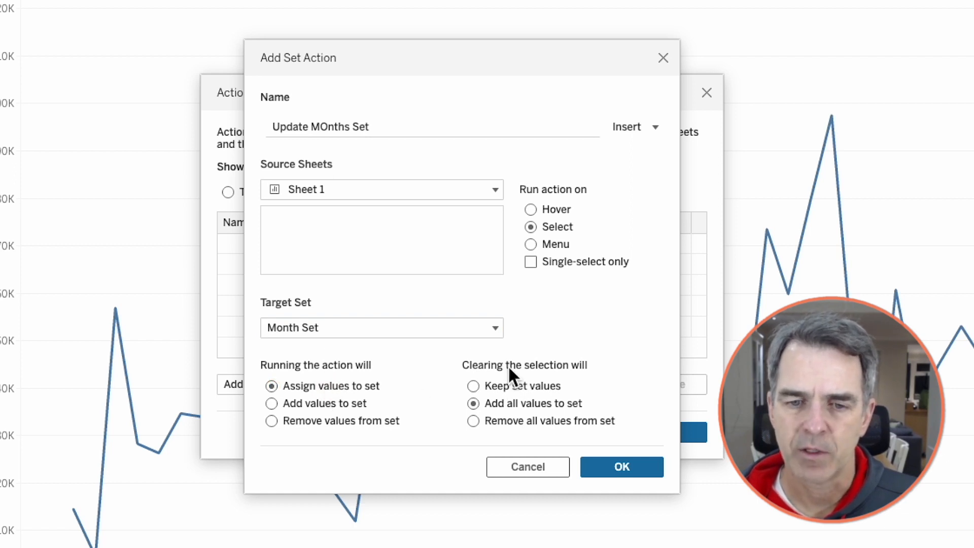
left_click(472, 386)
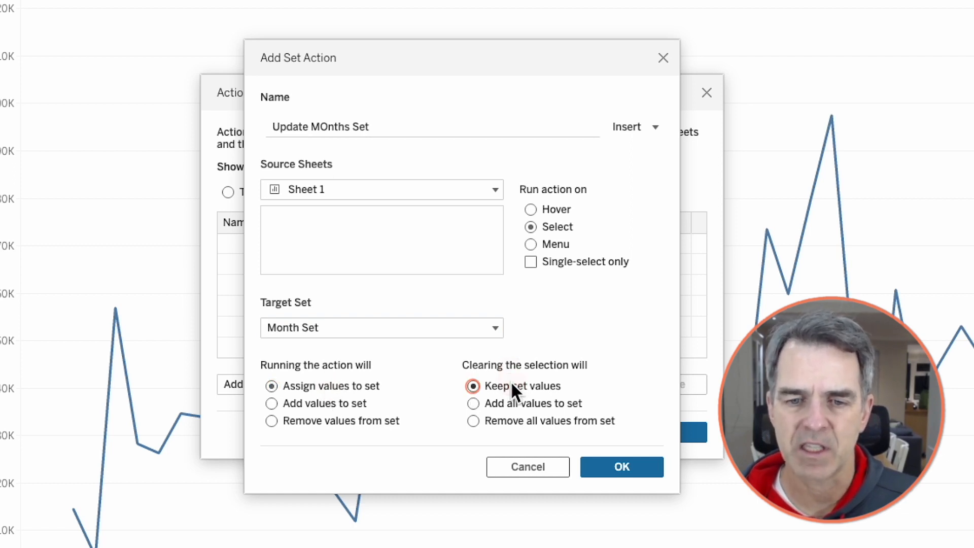
left_click(621, 467)
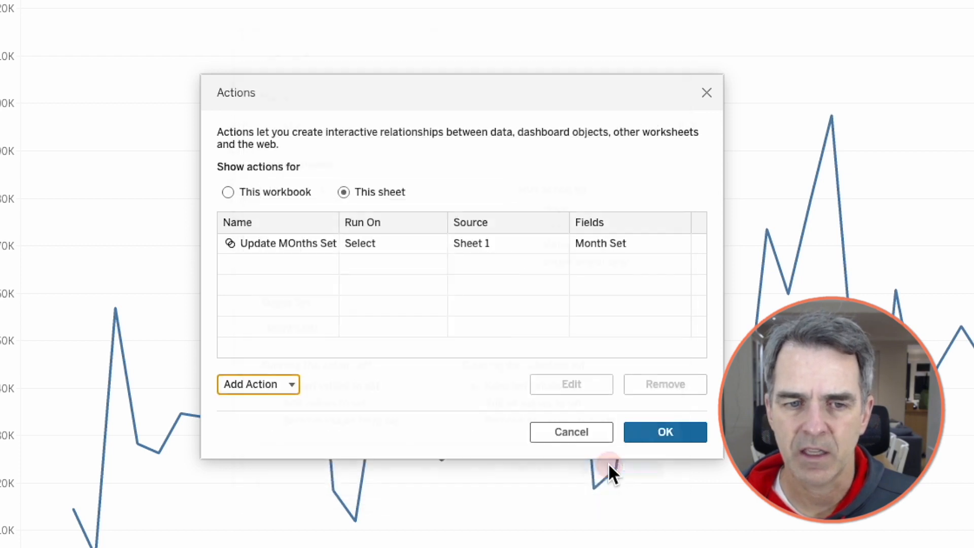
left_click(664, 433)
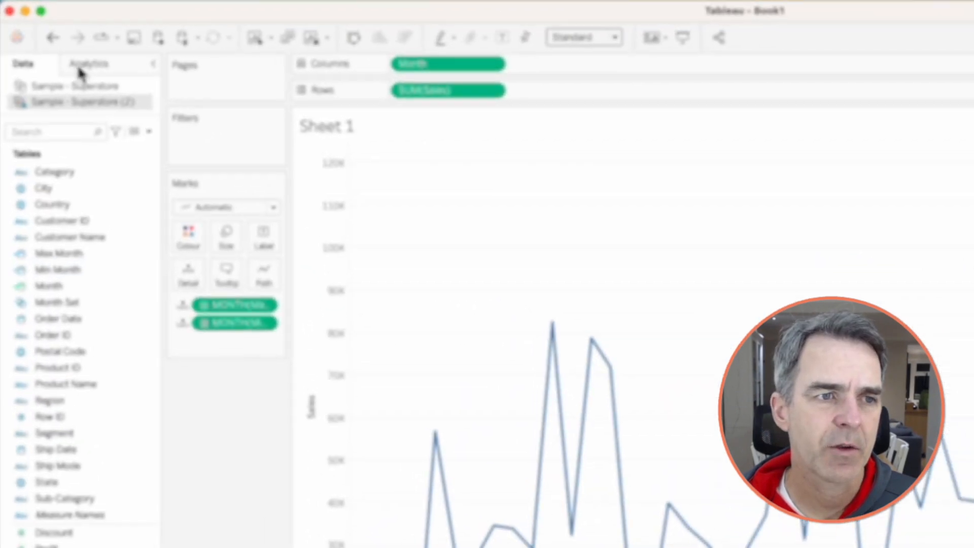
Step: Add a dotted reference band from Min Month to Max Month with no labels and no recalculation
left_click(88, 63)
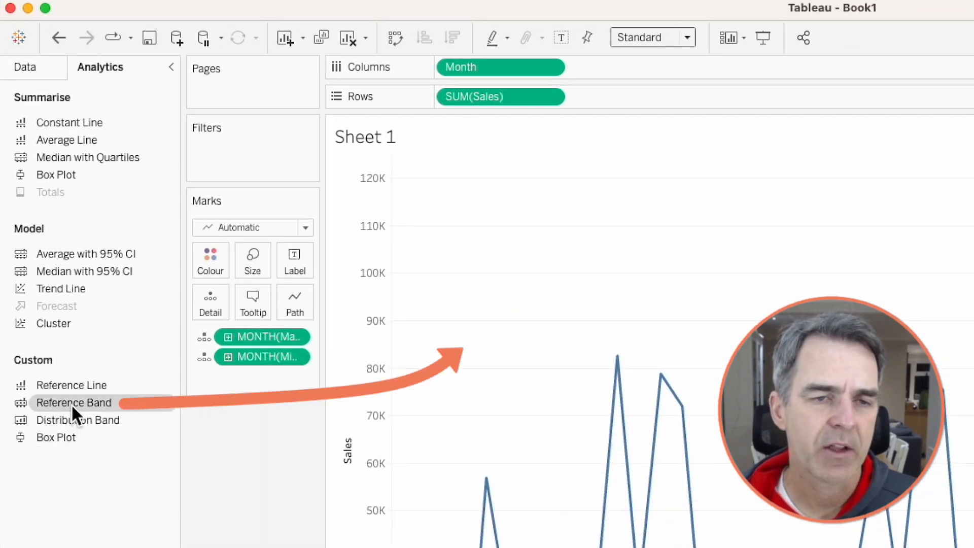
left_click(73, 402)
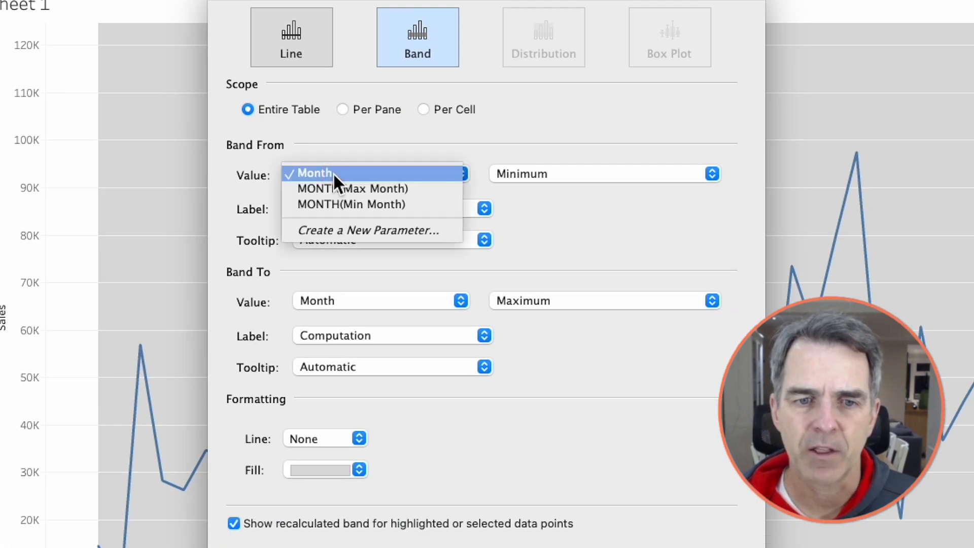
left_click(351, 203)
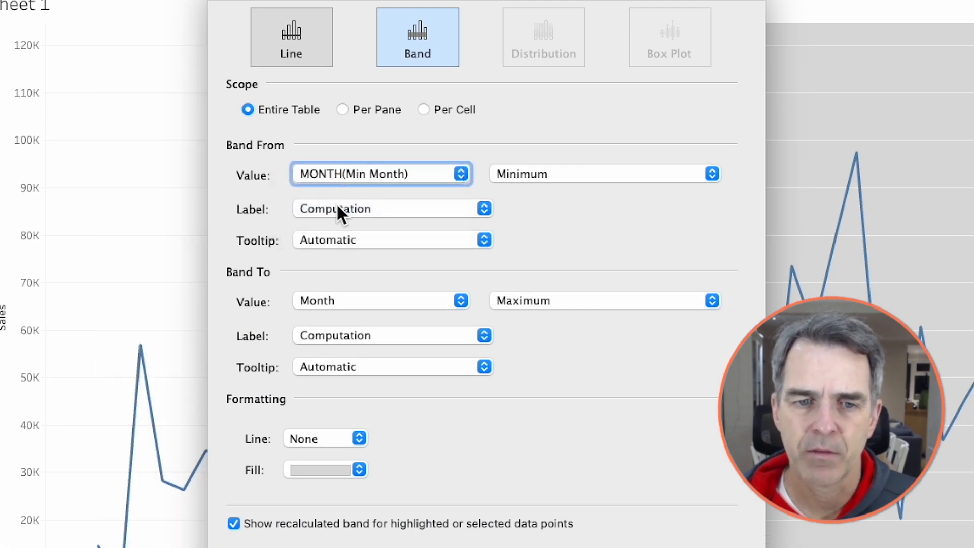
left_click(378, 300)
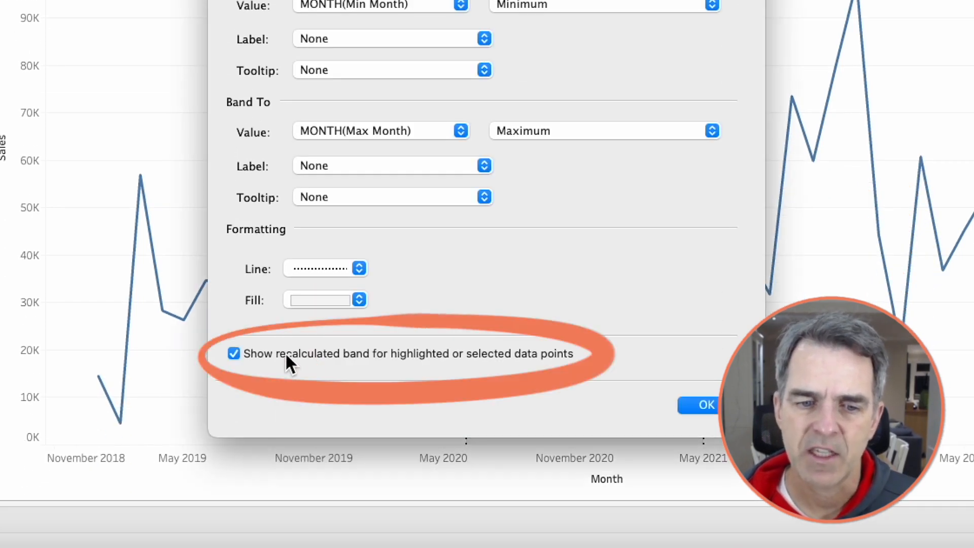
left_click(233, 353)
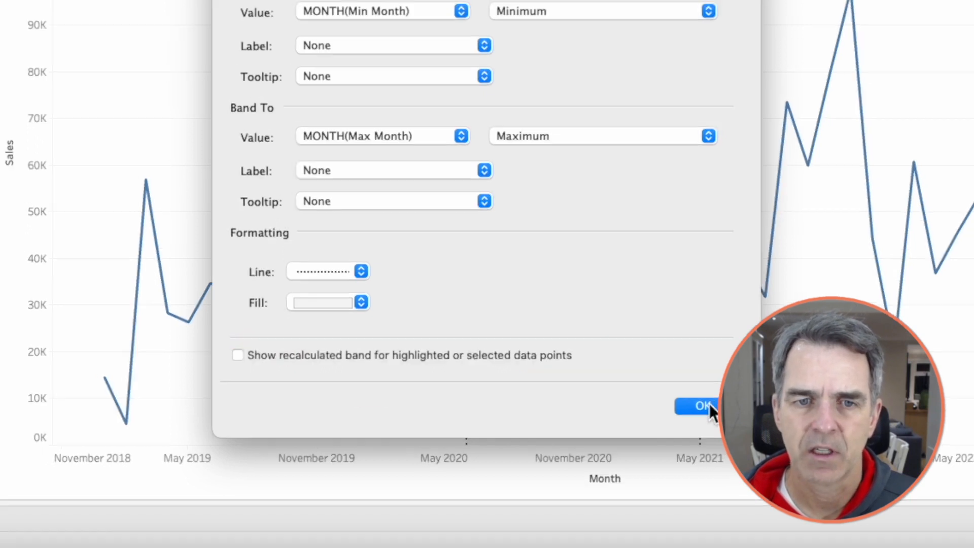
left_click(696, 405)
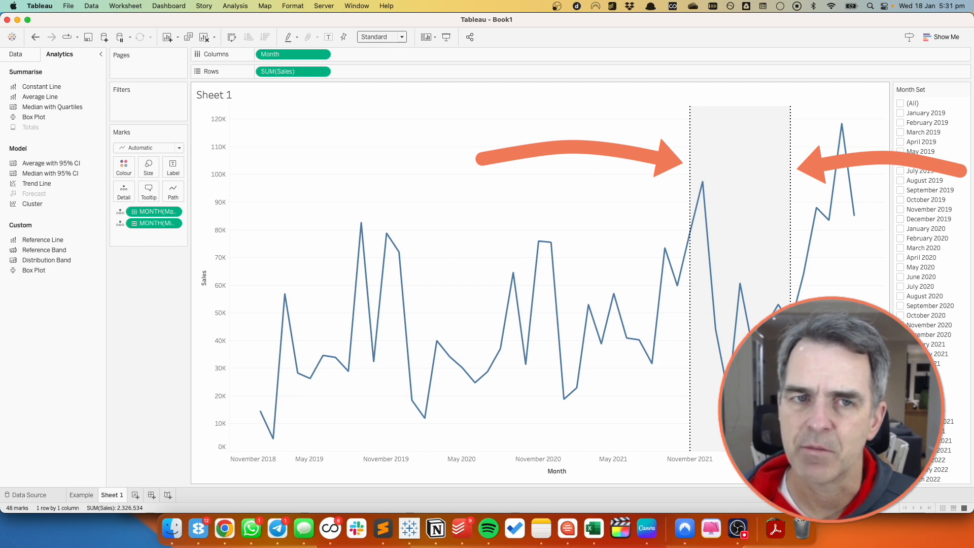
Step: Create InRange: [Month]>=[Min Month] AND [Month]<=[Max Month] for colouring the line
left_click(16, 53)
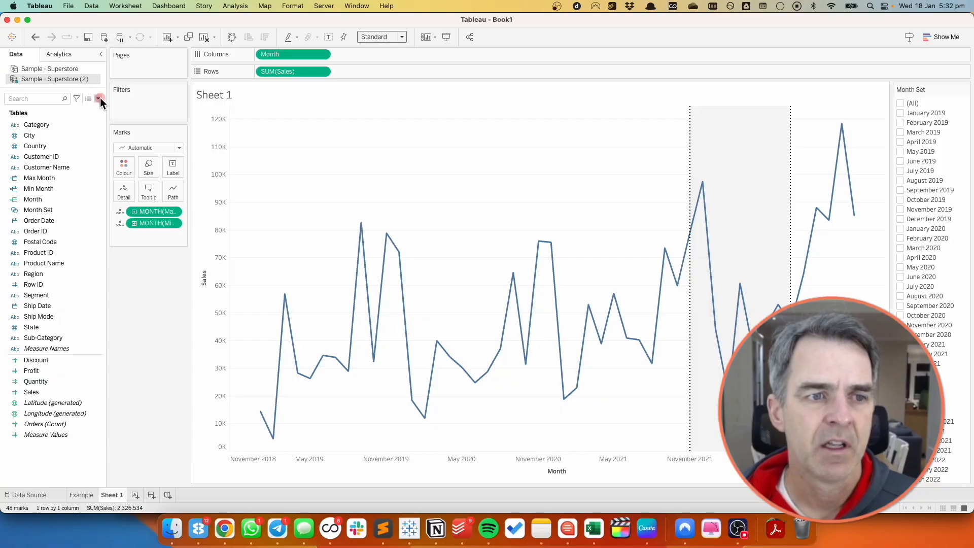
left_click(100, 99)
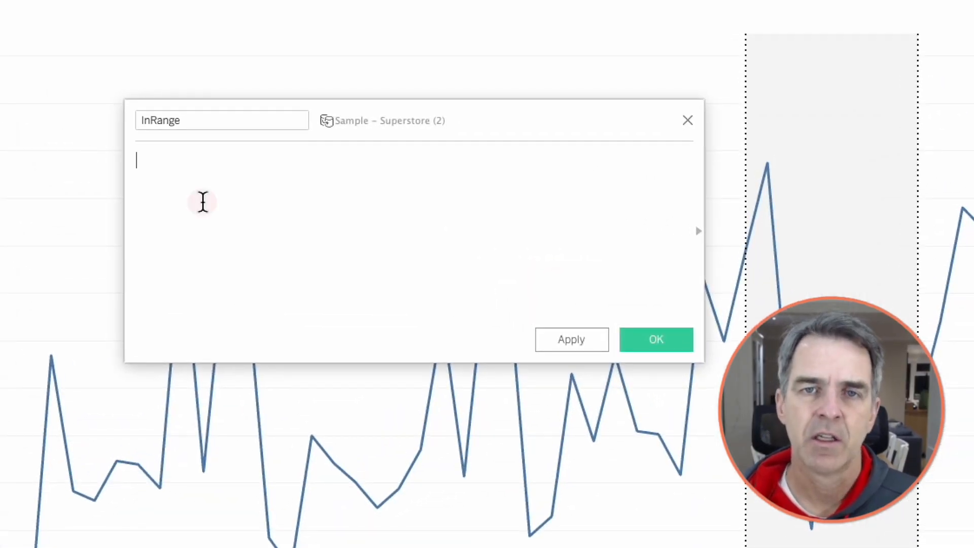
type("[Month]")
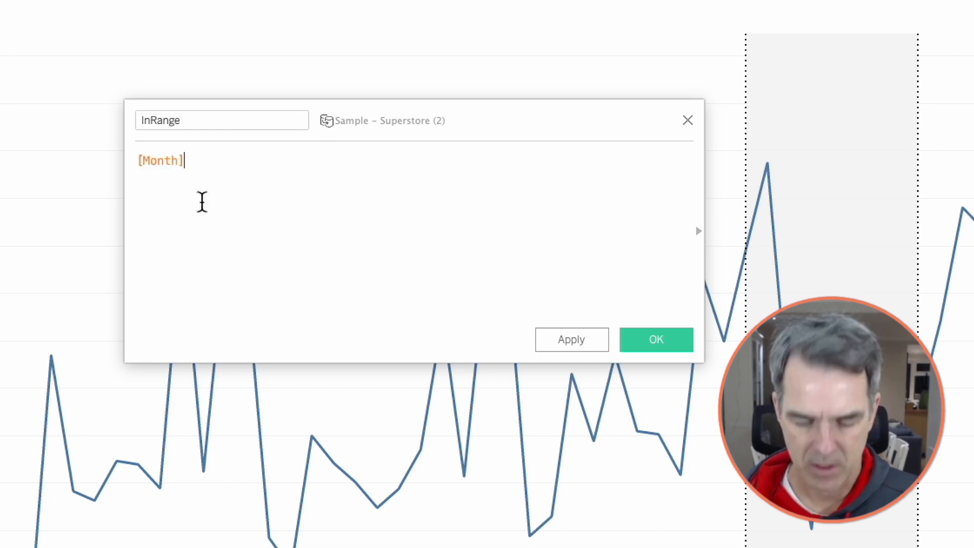
type(">=min")
type("AND")
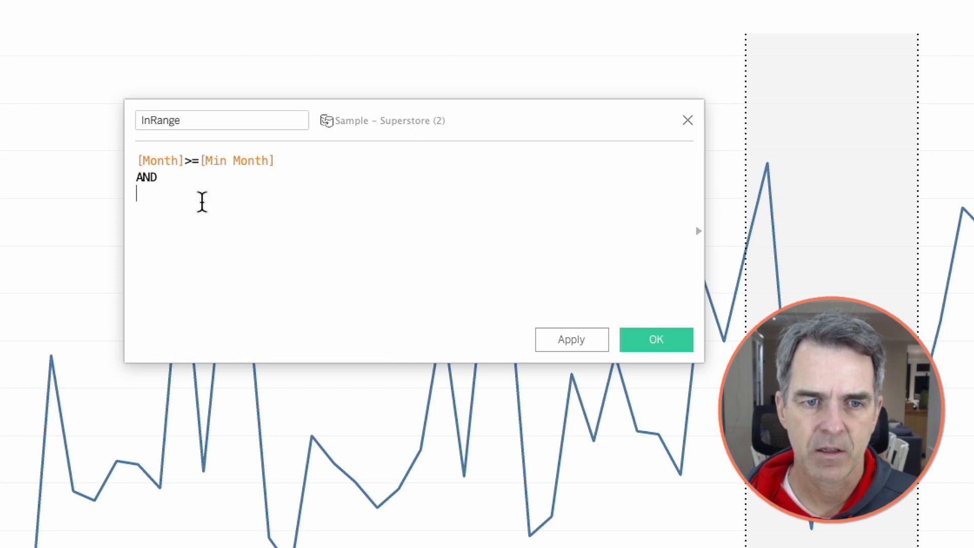
type("[Month]")
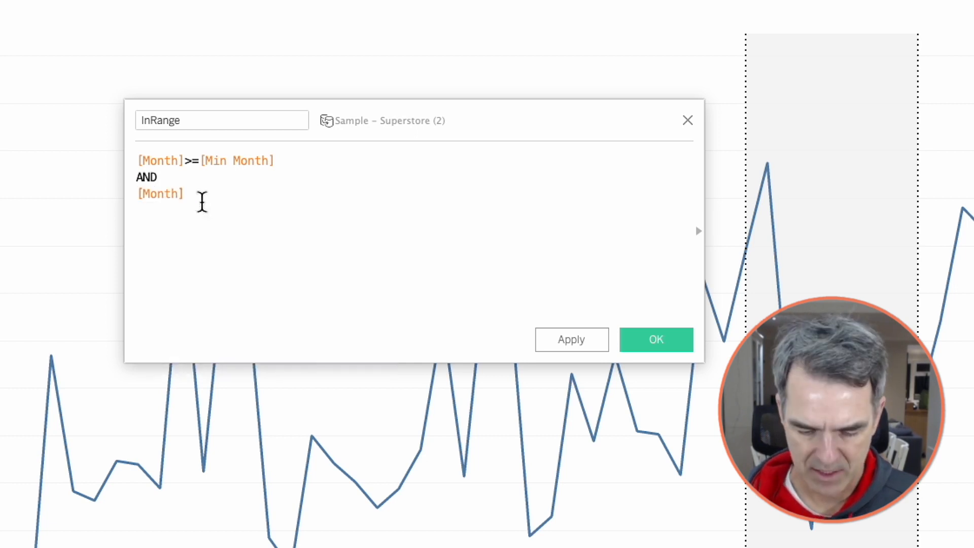
type("<=[Max Month]")
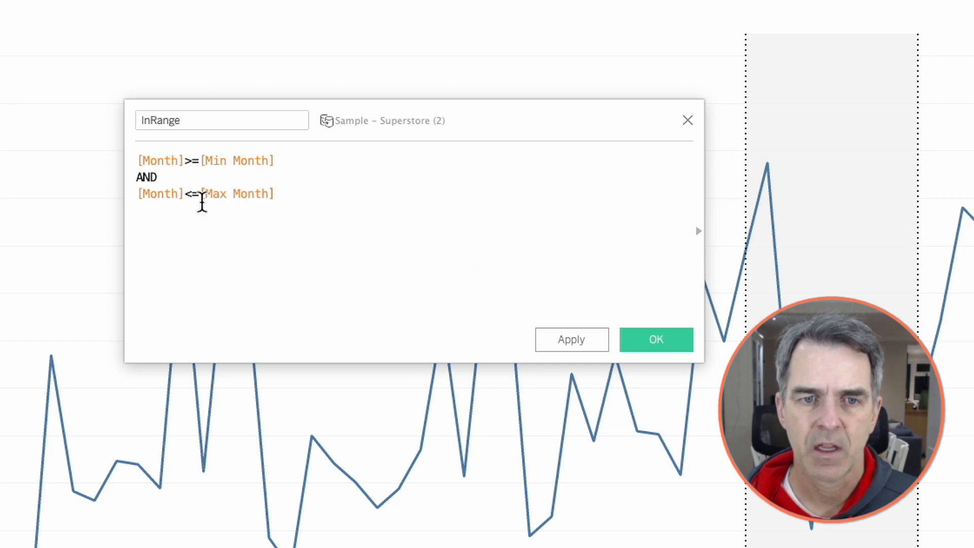
left_click(655, 338)
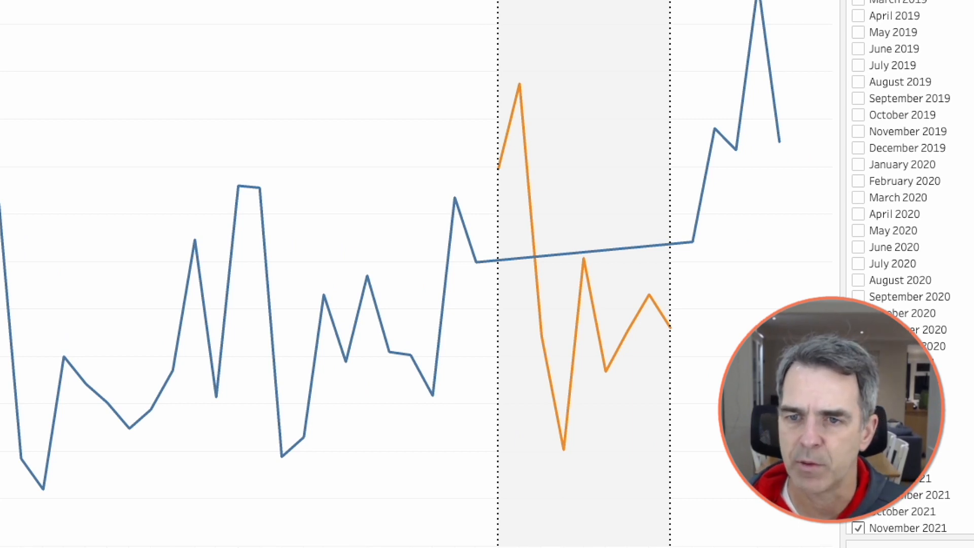
mouse_move(483, 260)
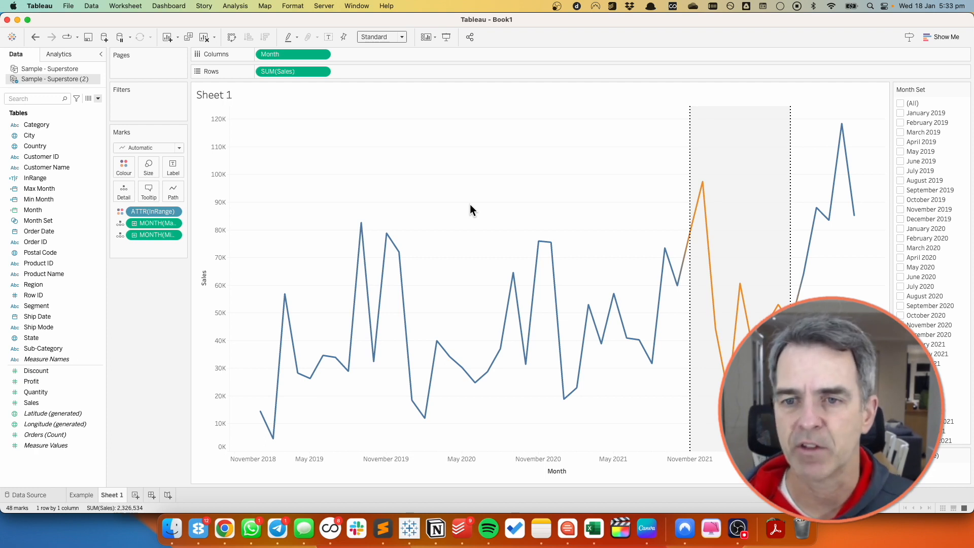
Step: Create Sales in Range: {SUM(INT([InRange])*[Sales])}
left_click(97, 98)
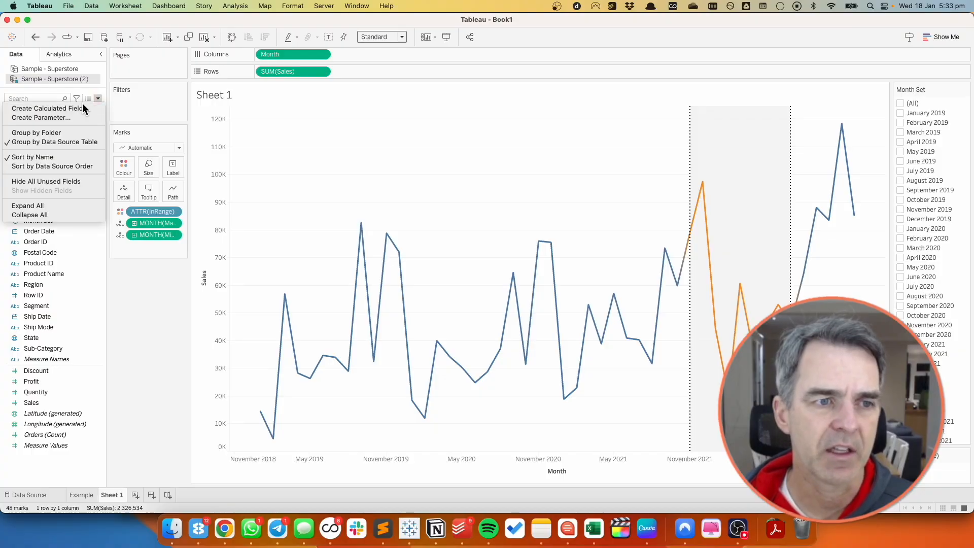
left_click(47, 109)
type("Sales in Range")
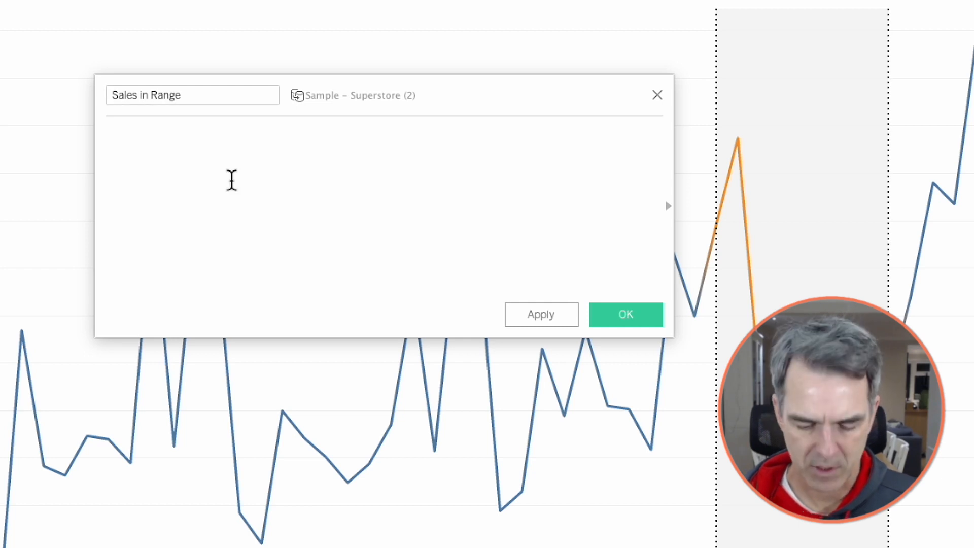
type("INT(rang")
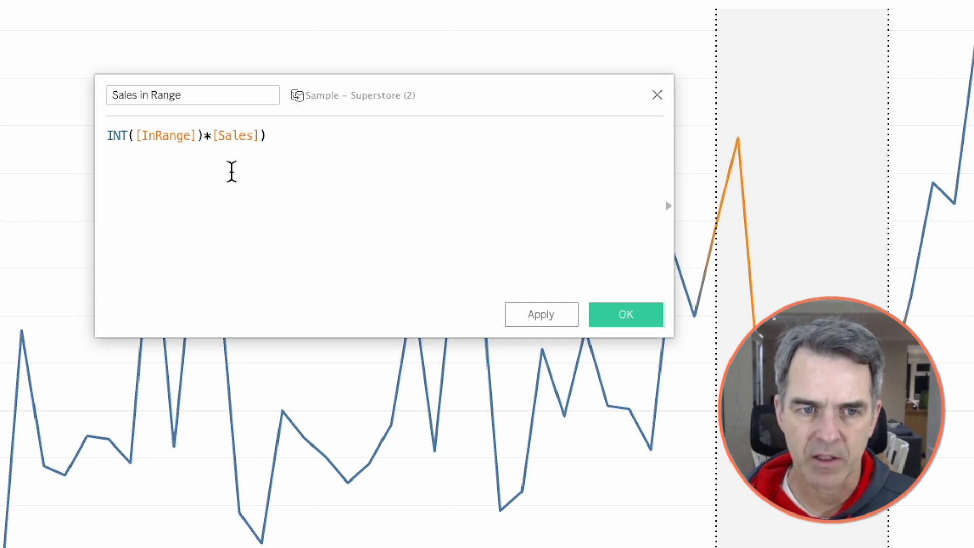
type("SUM(")
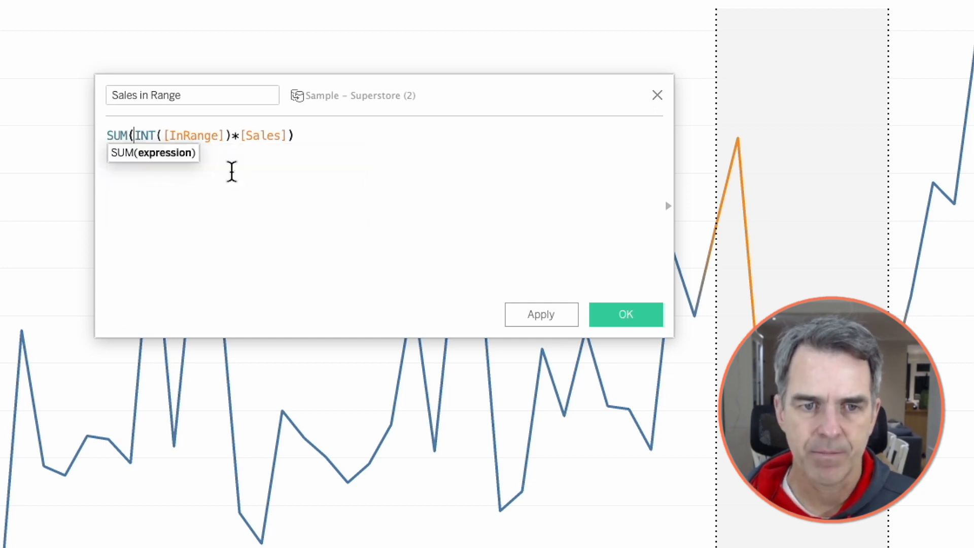
type("{")
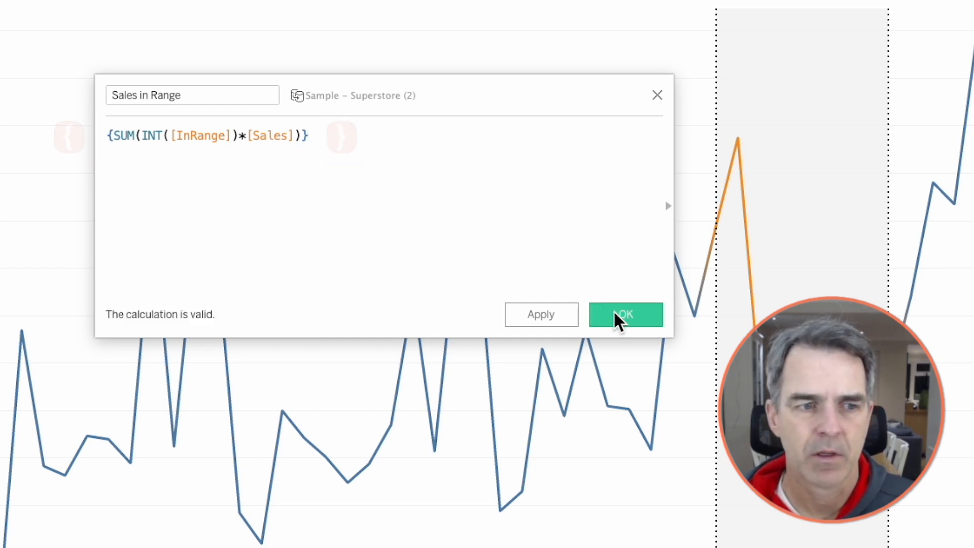
left_click(626, 313)
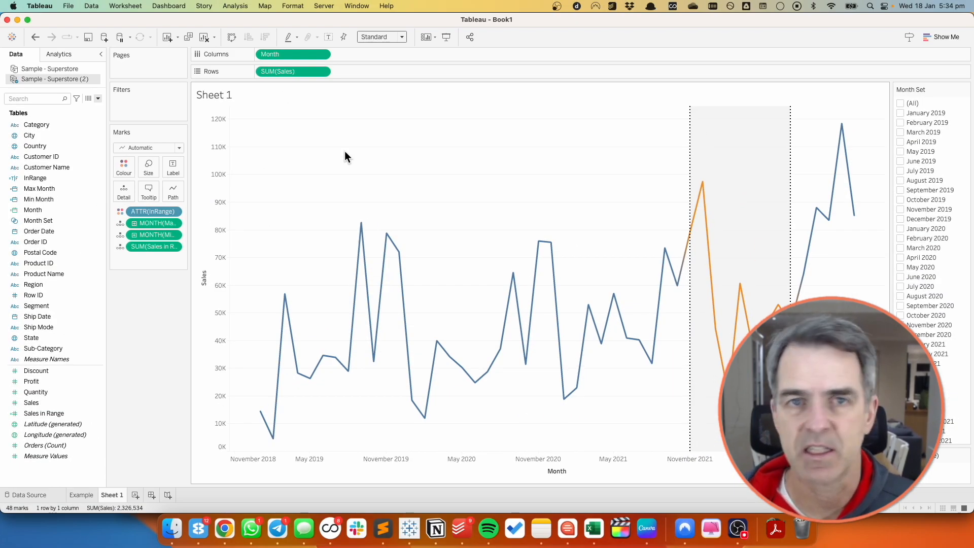
Step: Retitle the sheet SALES with the inserted Sales in Range total
double_click(214, 96)
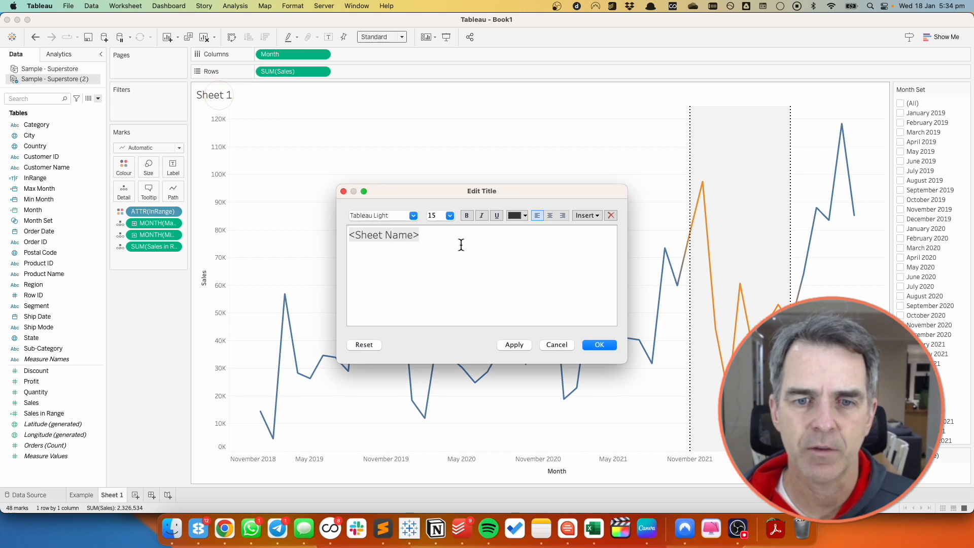
type("SALES")
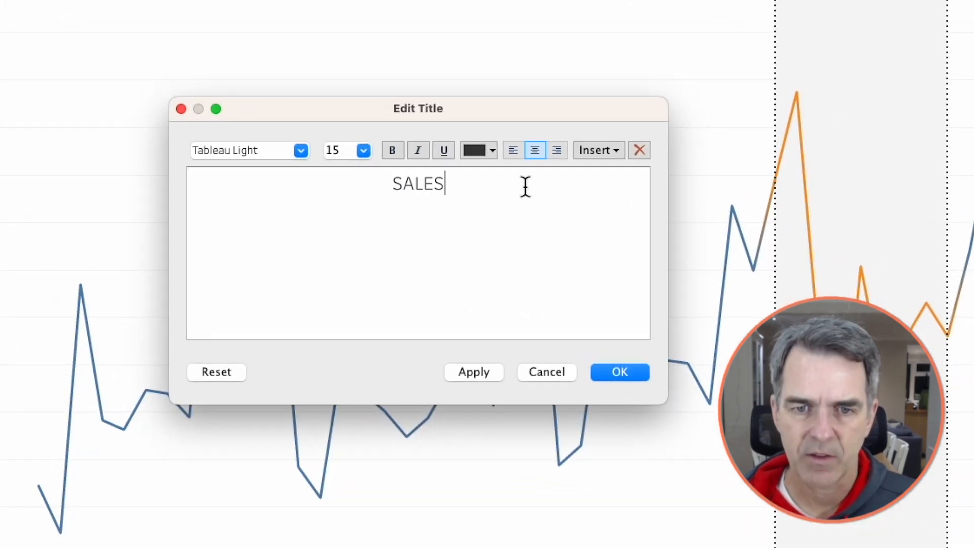
left_click(594, 150)
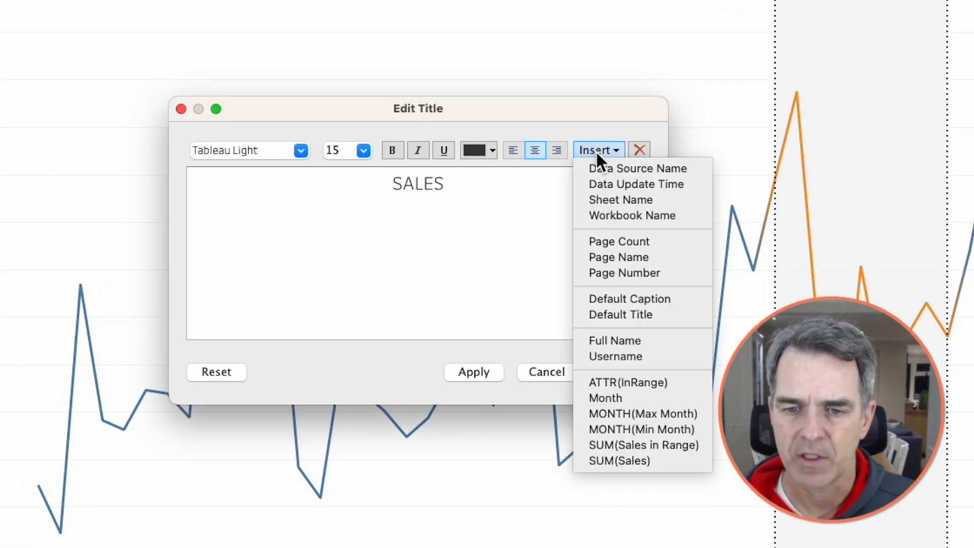
left_click(636, 444)
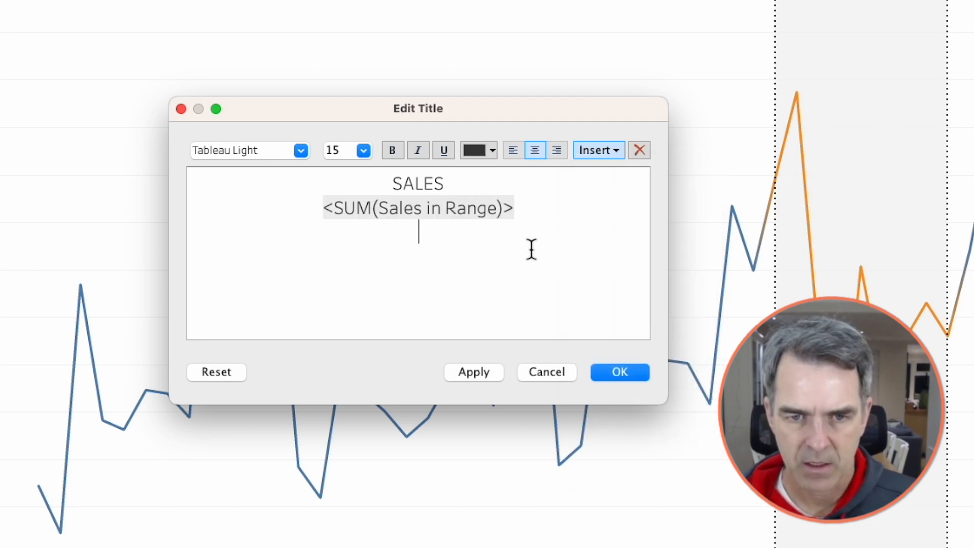
Step: Add 'between <Min Month> and <Max Month>' in smaller font, enlarge the total, and apply
type("between <MONTH(Min Month)> and <MONTH(Max Month)>")
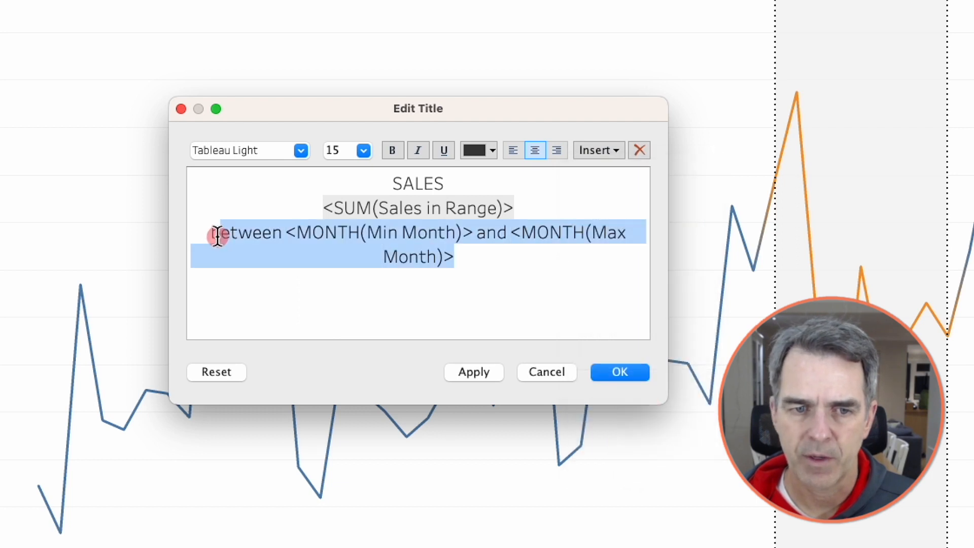
left_click(363, 150)
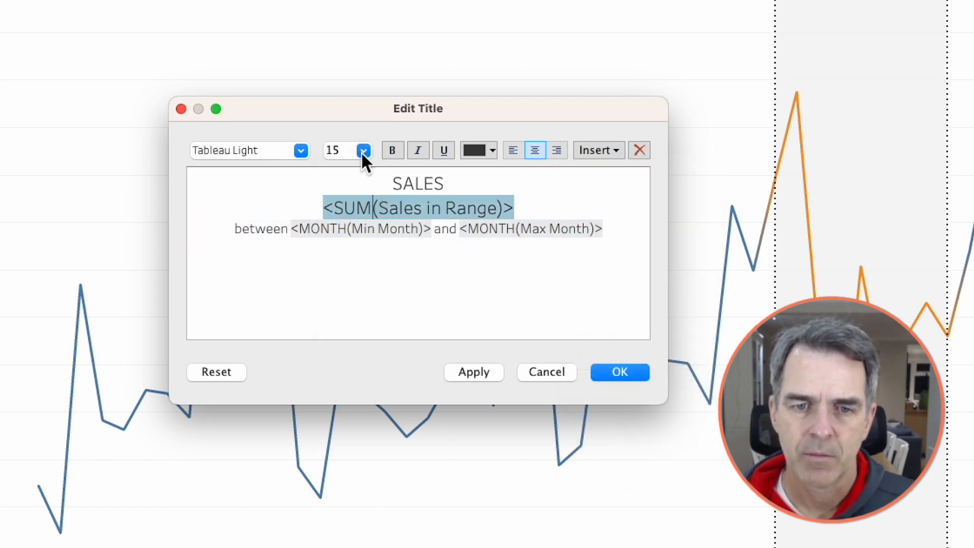
left_click(363, 150)
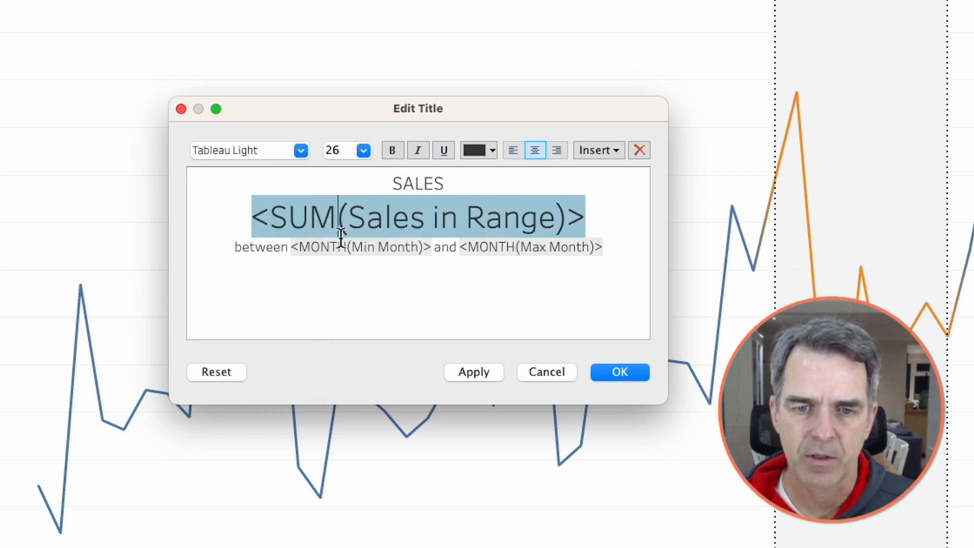
left_click(618, 371)
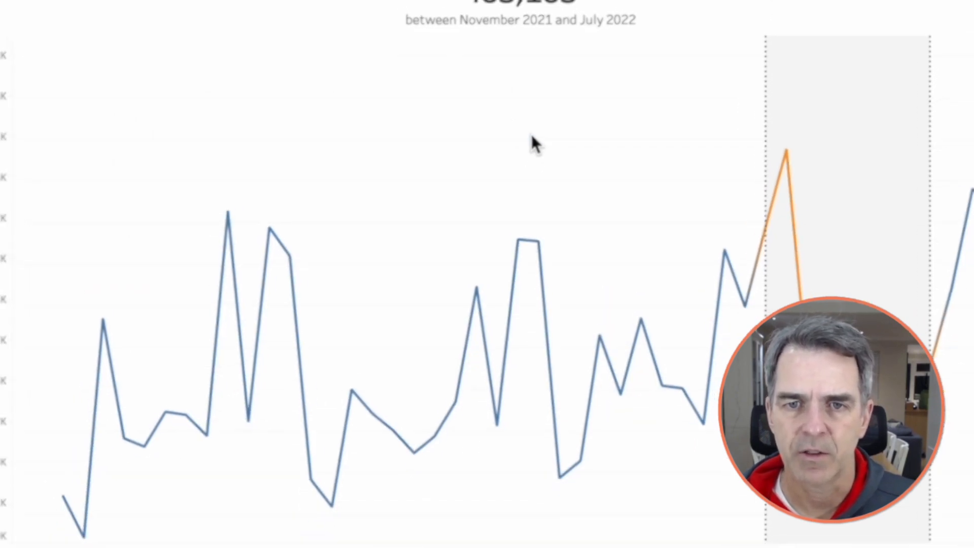